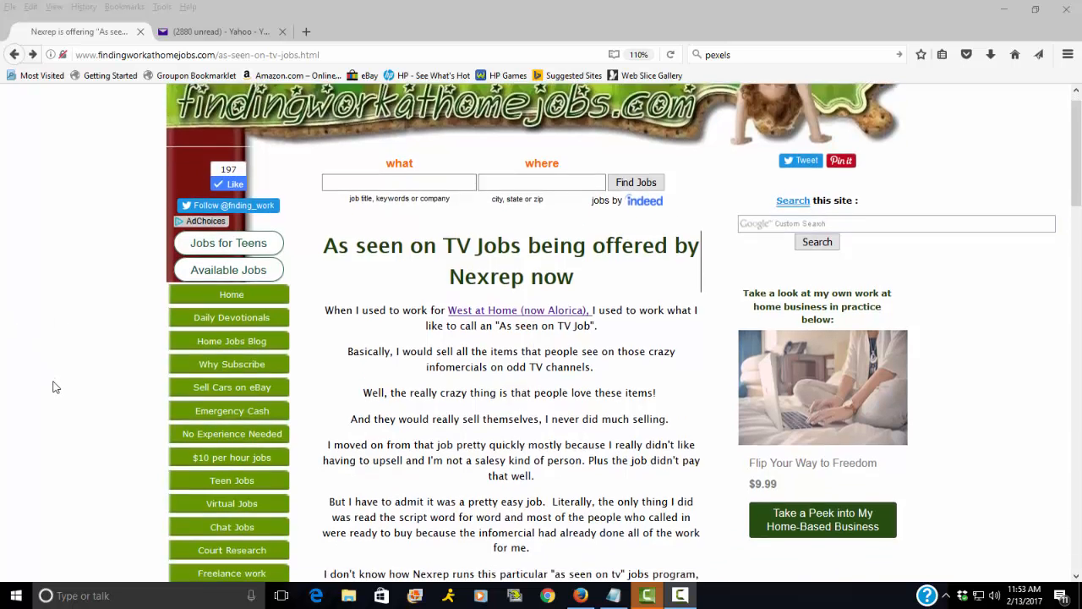
- Scroll the 'As seen on TV Jobs' NexRep article down to the job lead link at its end
scroll(down, 3)
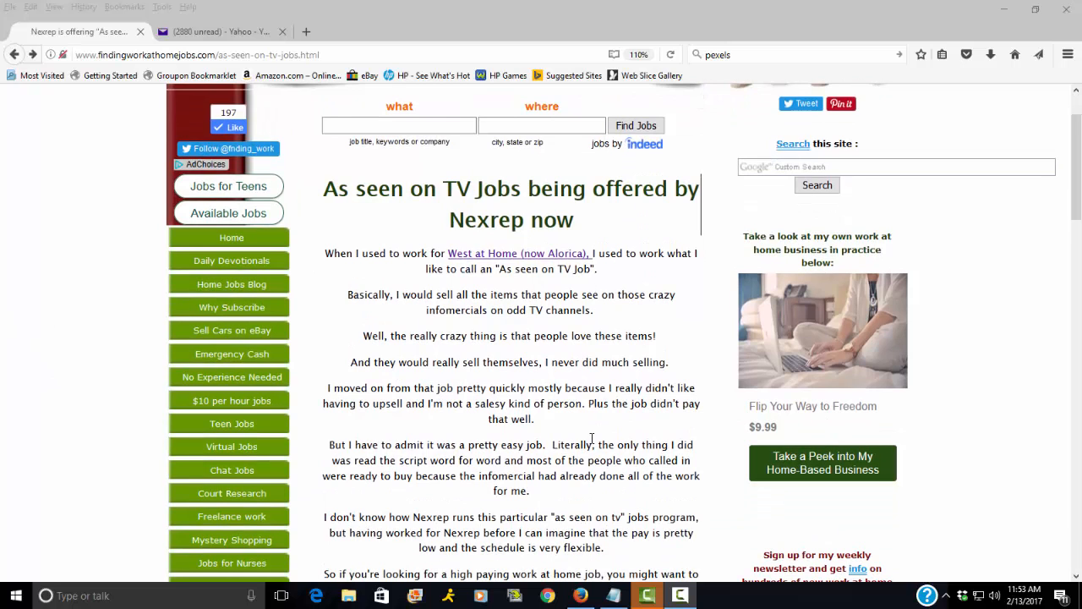
scroll(down, 3)
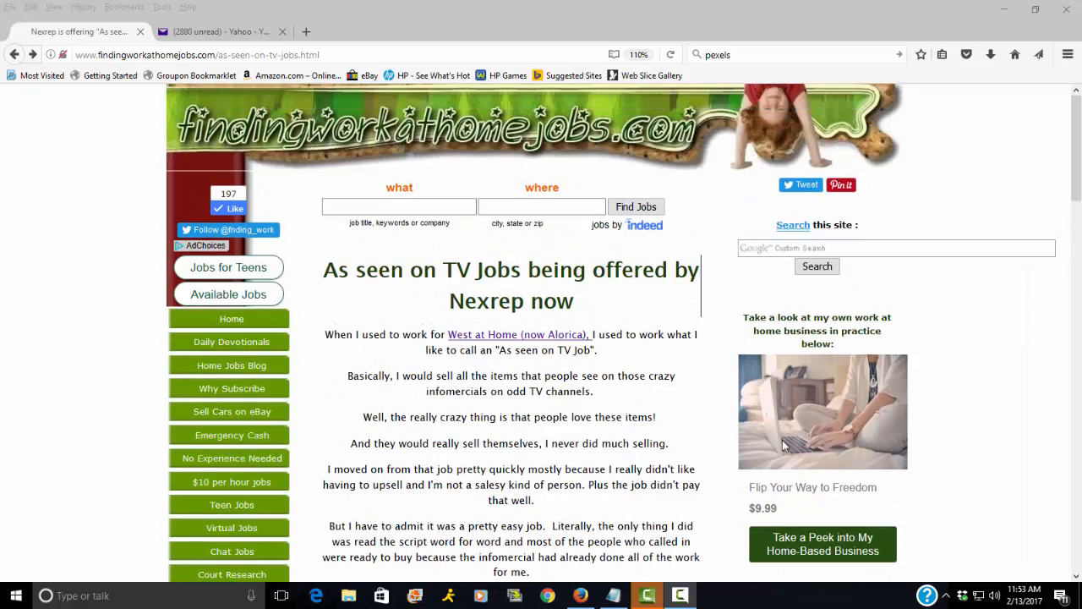
scroll(down, 3)
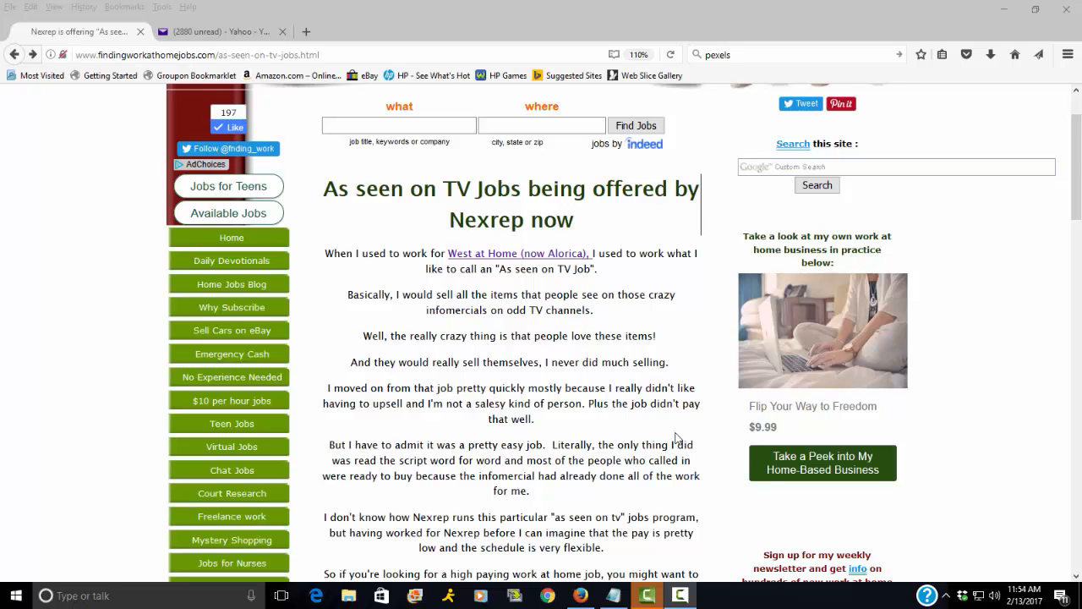
scroll(down, 3)
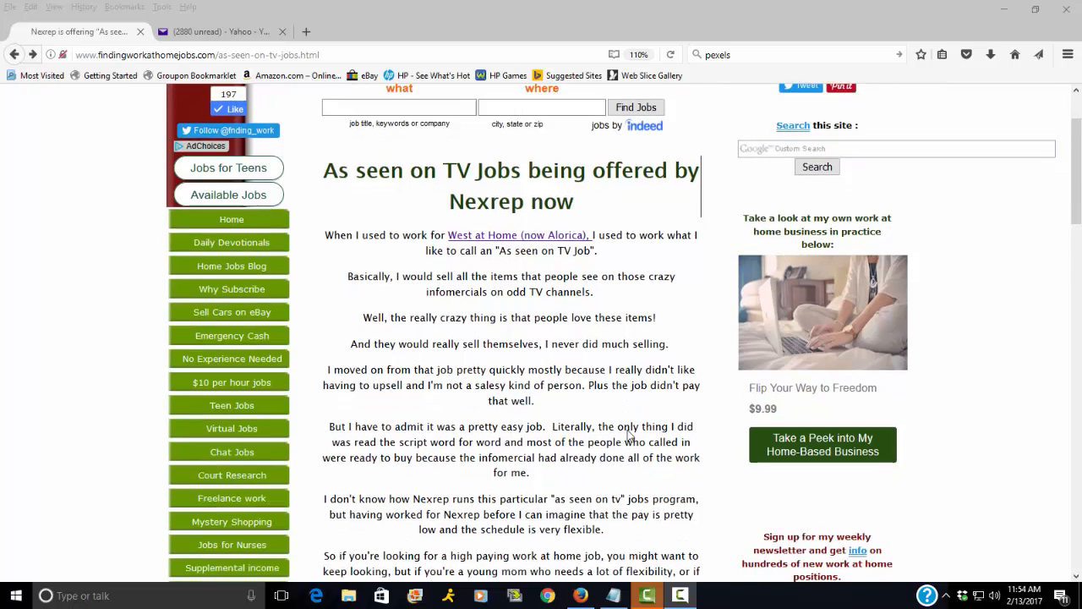
scroll(down, 3)
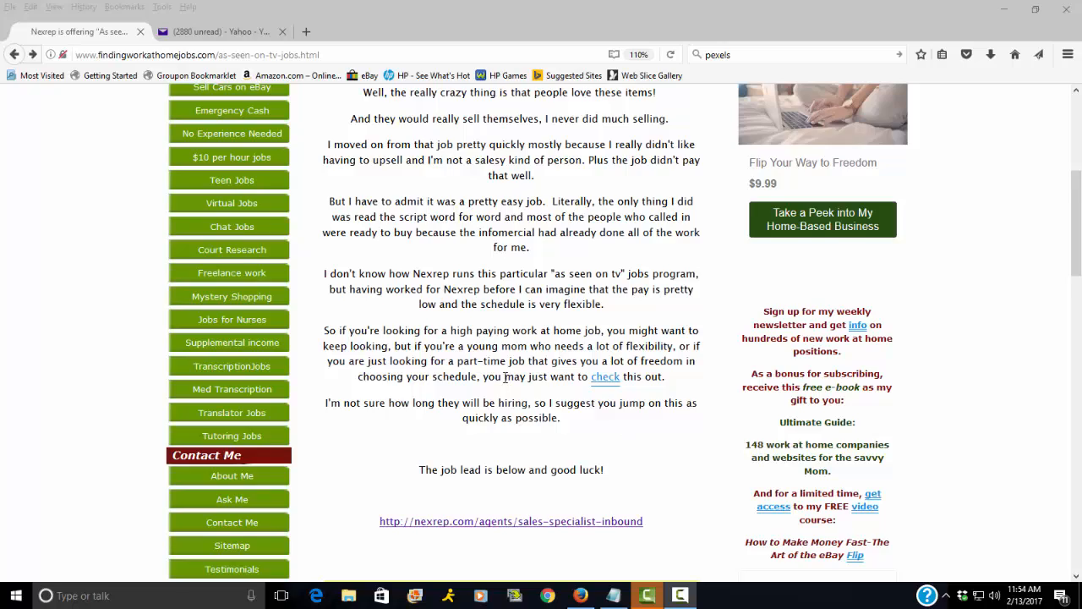
scroll(down, 3)
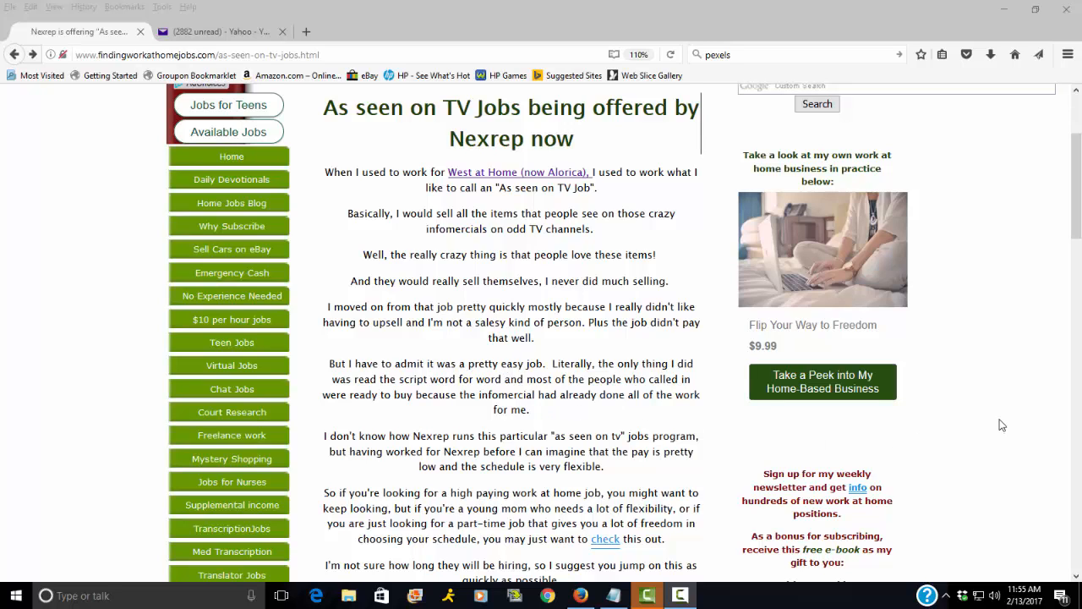
scroll(up, 3)
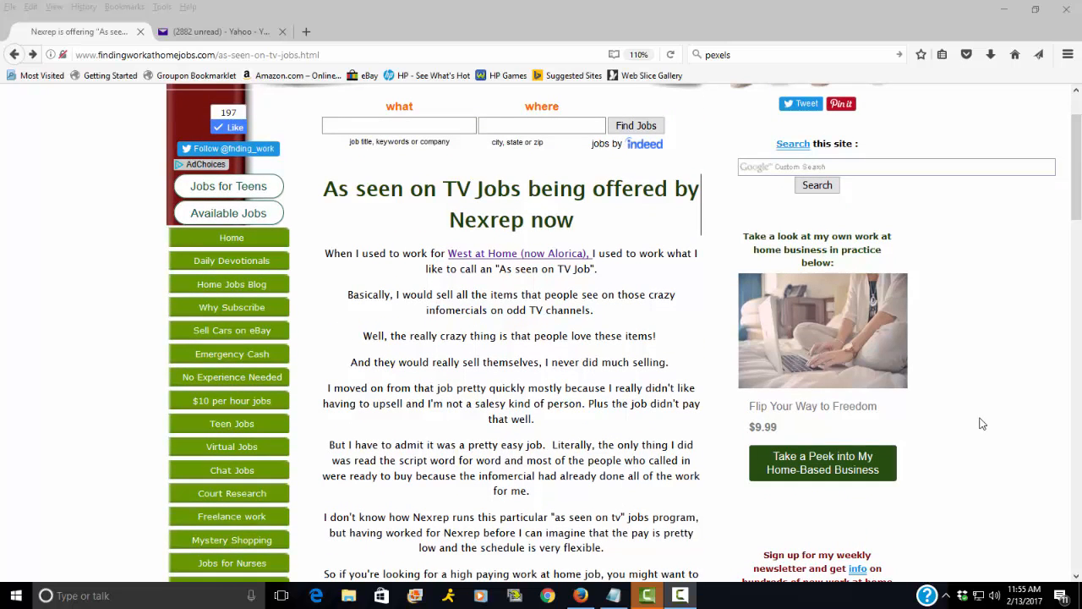
mouse_move(962, 423)
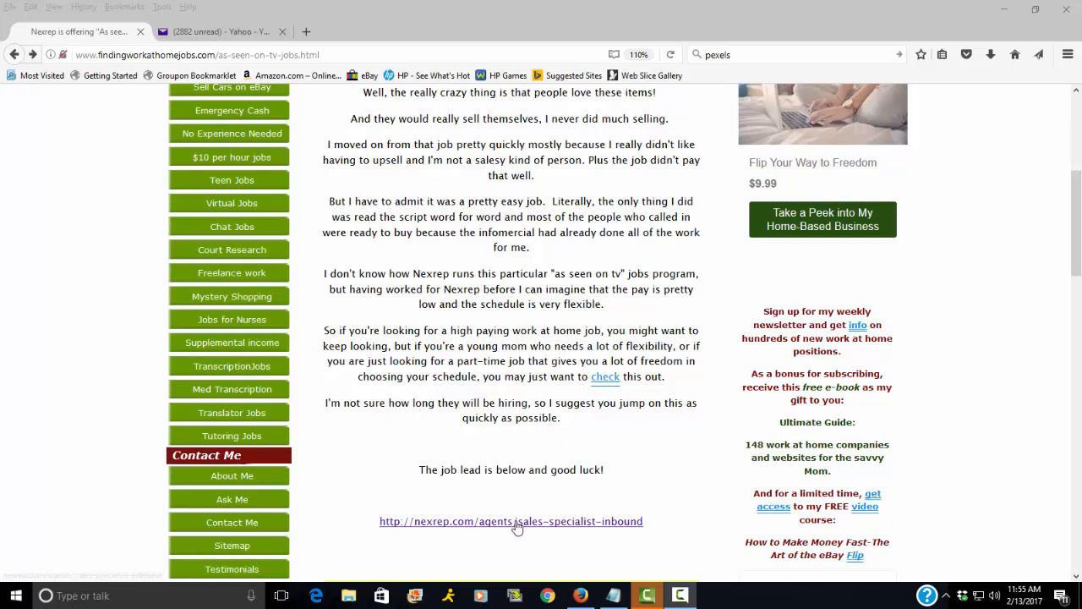
- Follow the nexrep.com/agents/sales-specialist-inbound link and view the Inbound Sales Specialist description
click(510, 521)
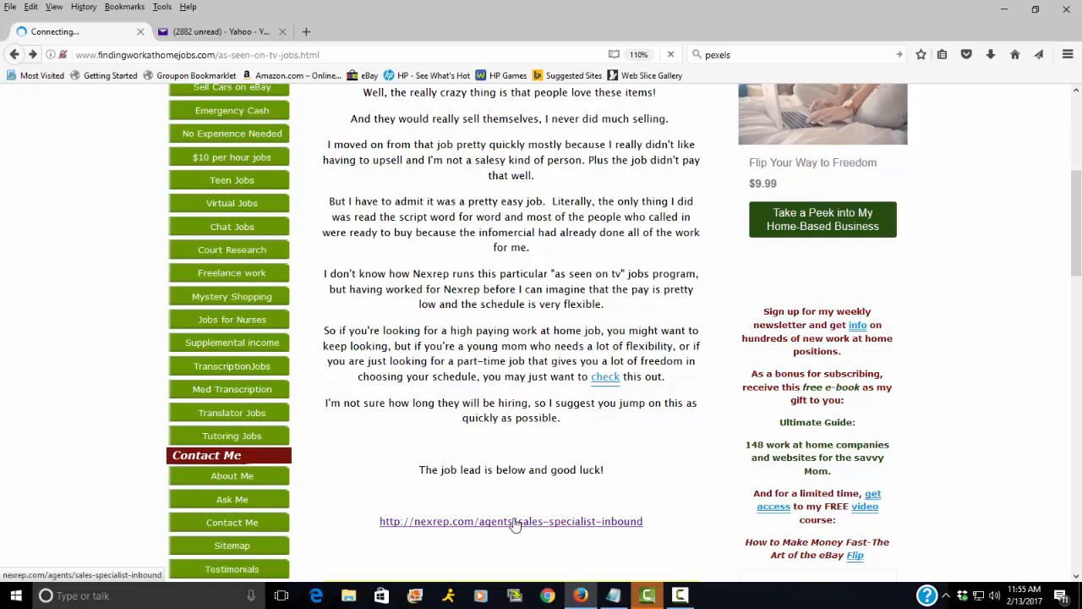
click(511, 521)
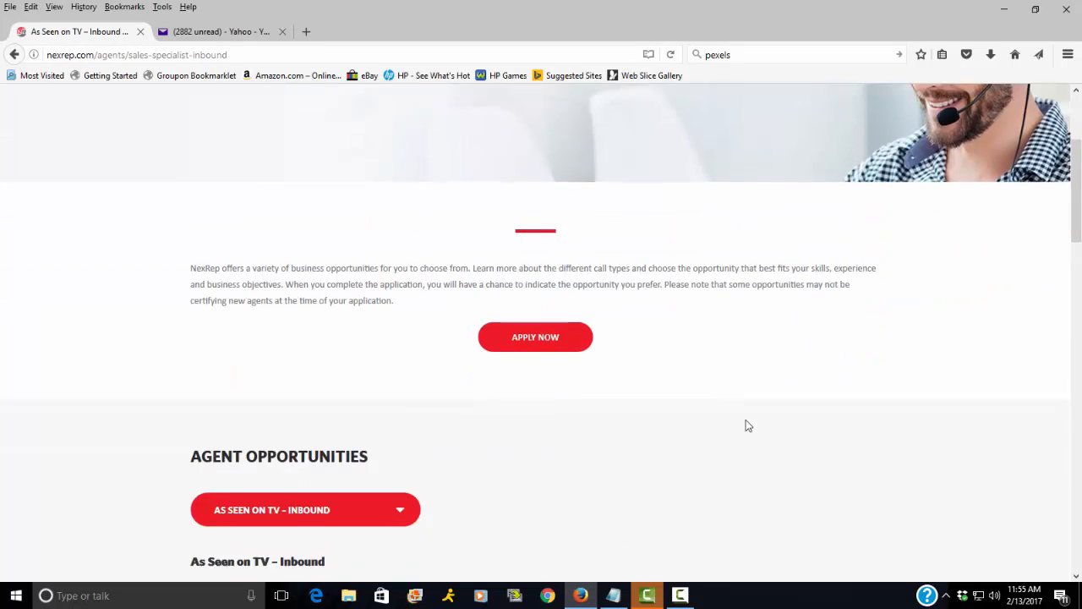
scroll(down, 3)
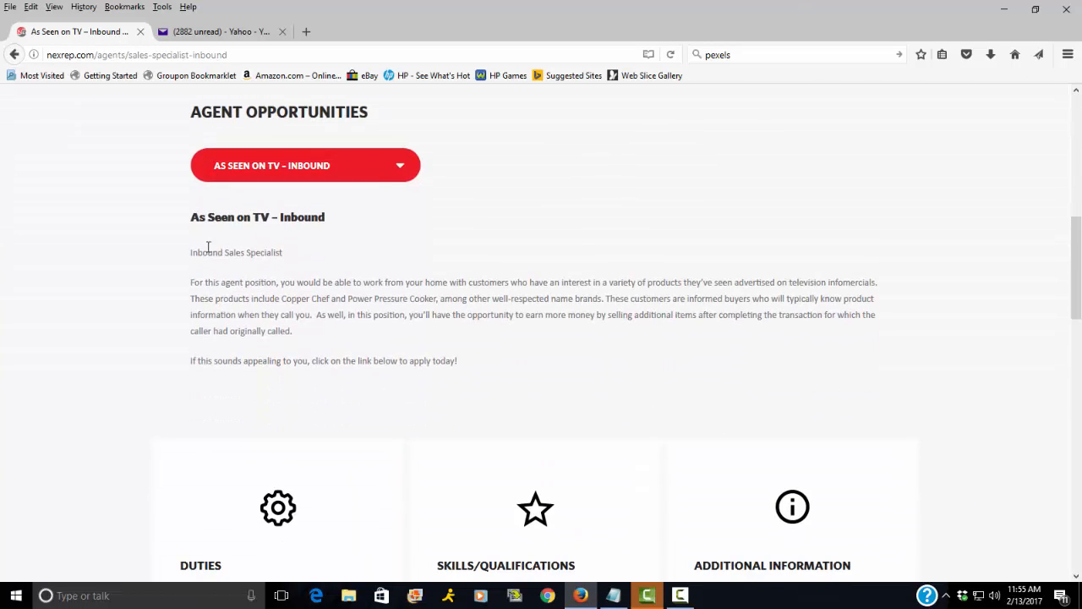
mouse_move(68, 257)
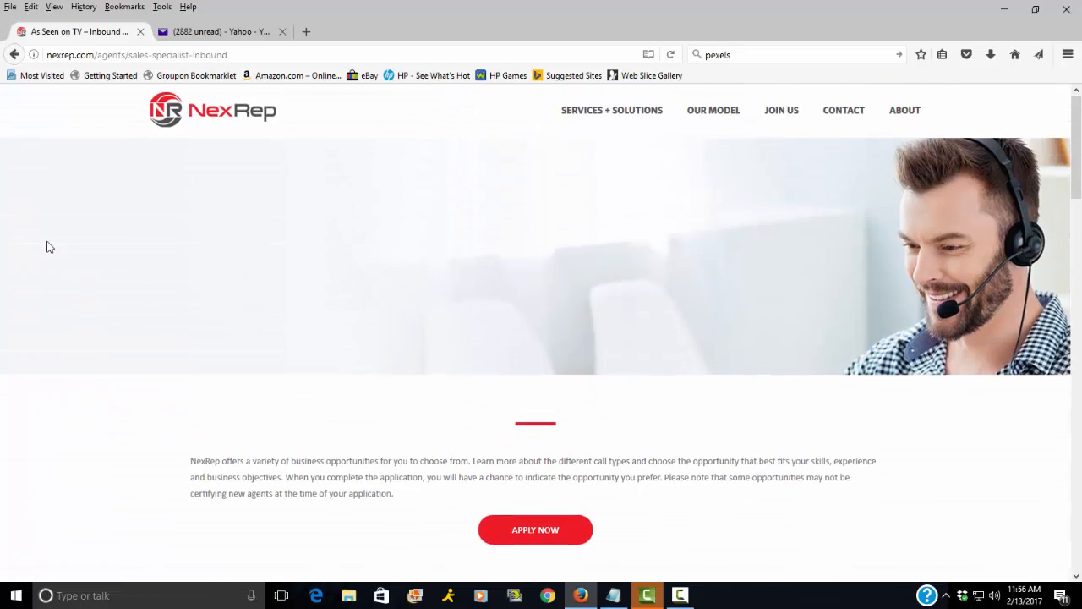
scroll(down, 3)
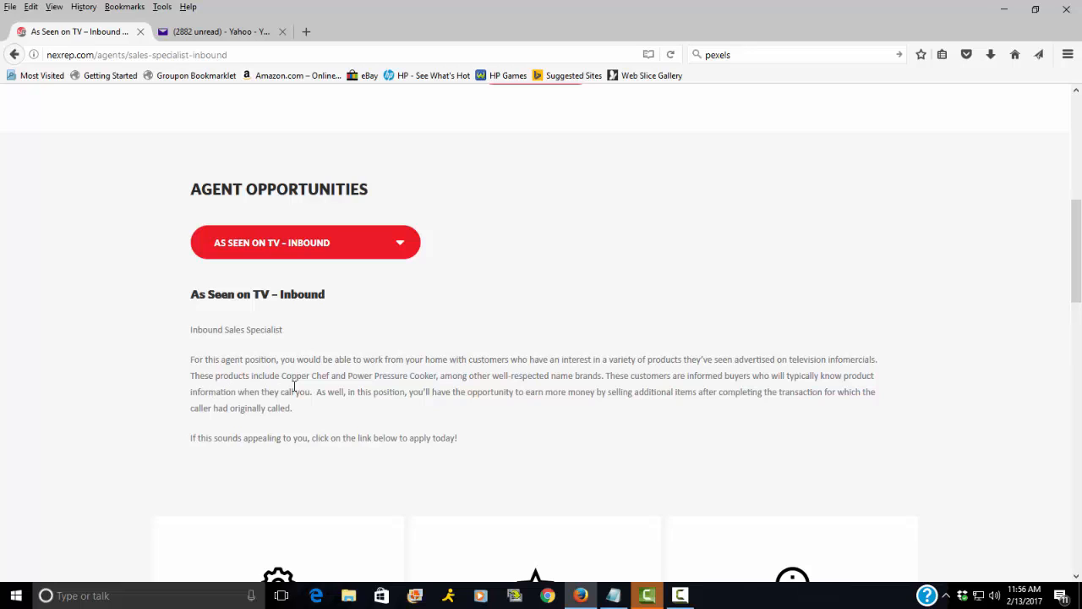
mouse_move(373, 380)
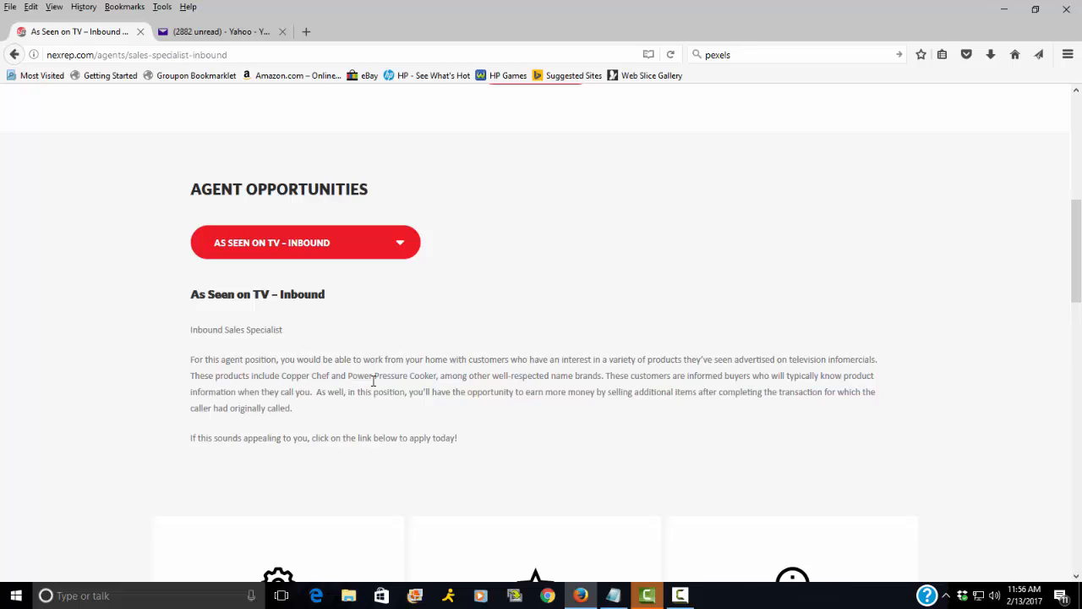
mouse_move(416, 391)
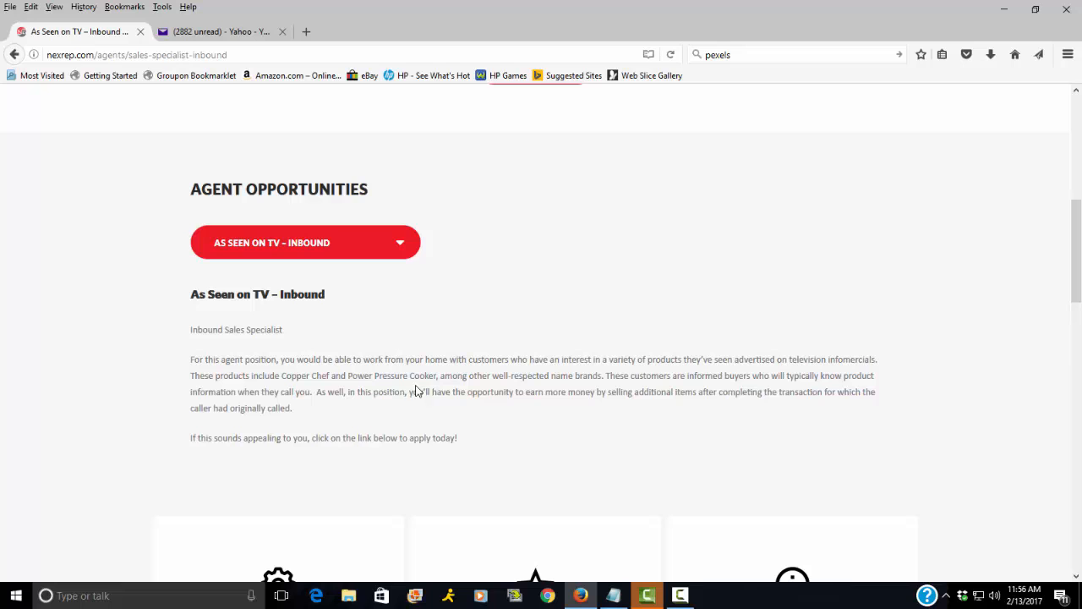
scroll(down, 3)
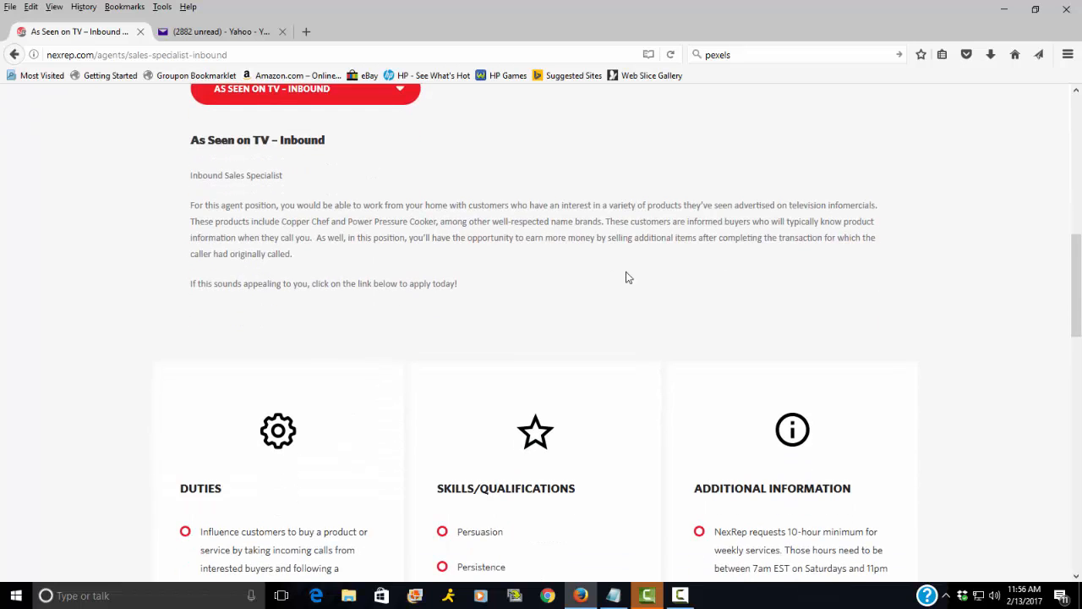
mouse_move(888, 290)
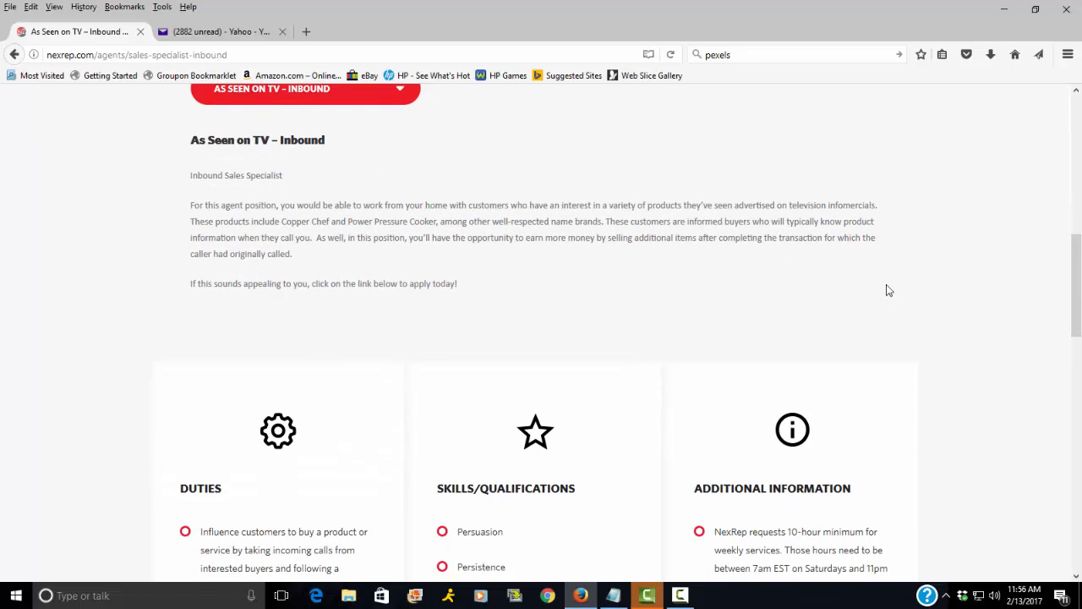
scroll(down, 3)
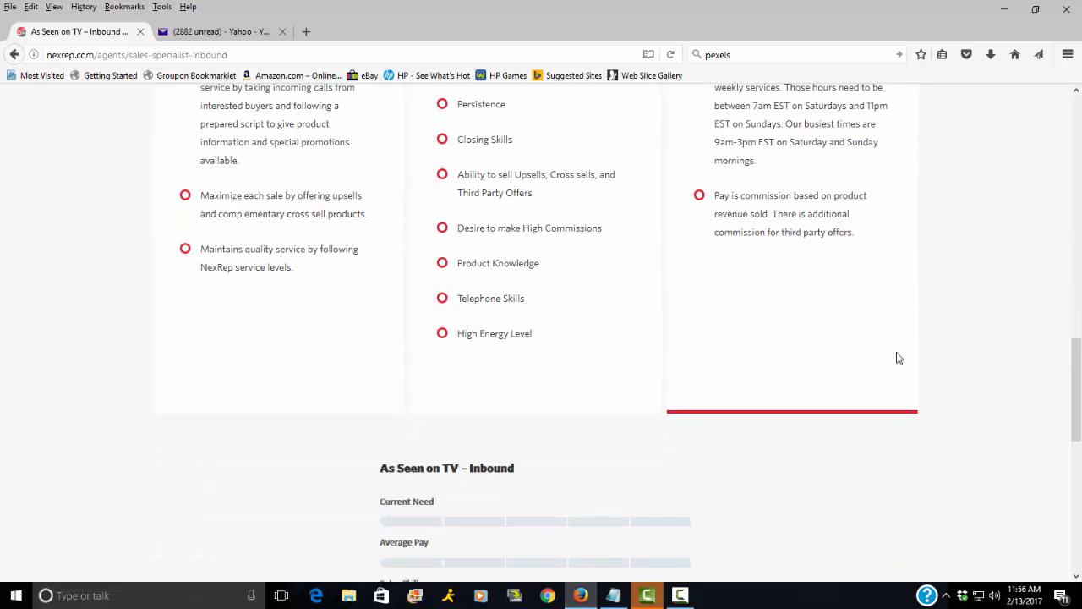
scroll(down, 3)
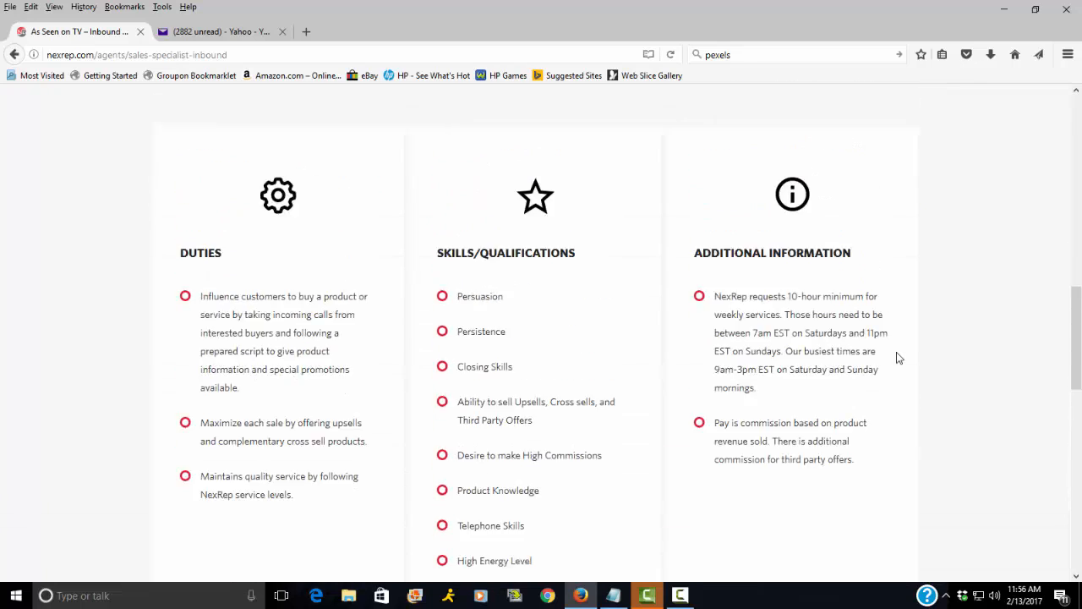
scroll(up, 3)
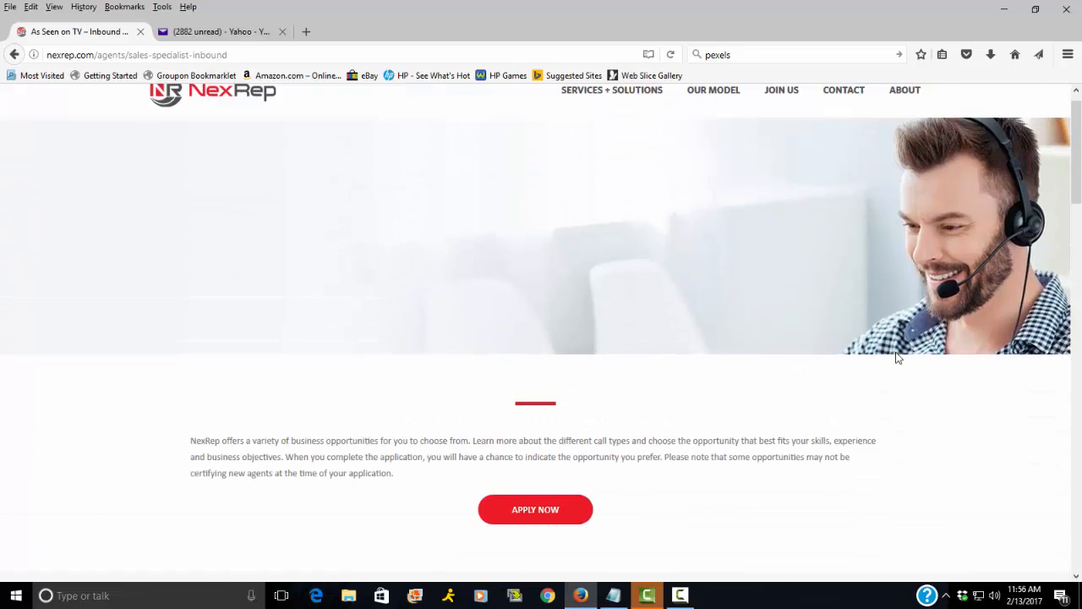